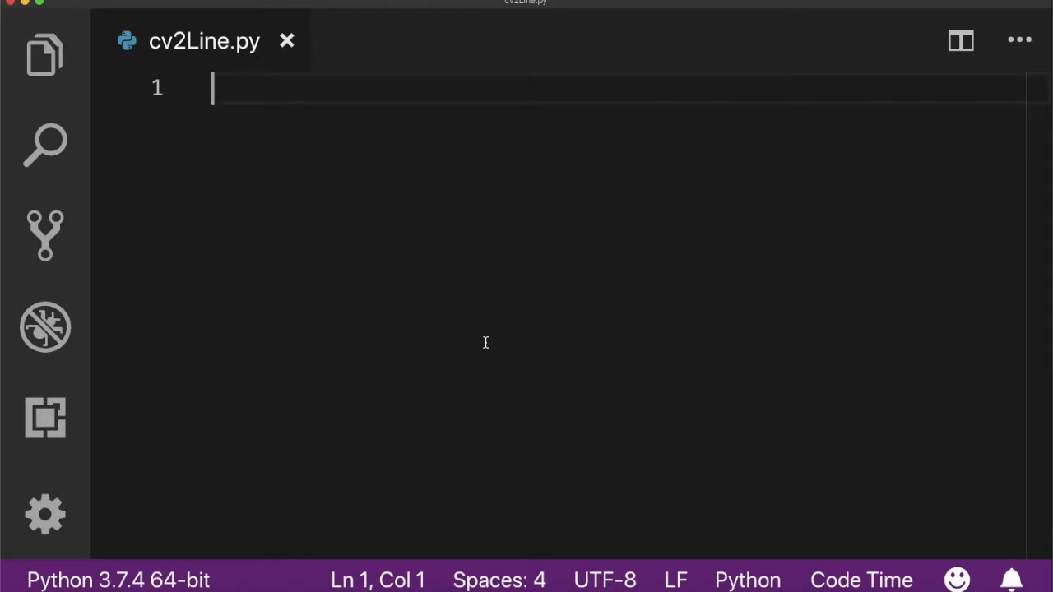
Add 'import cv2' and type cv2.imread() on line 3
type("impo")
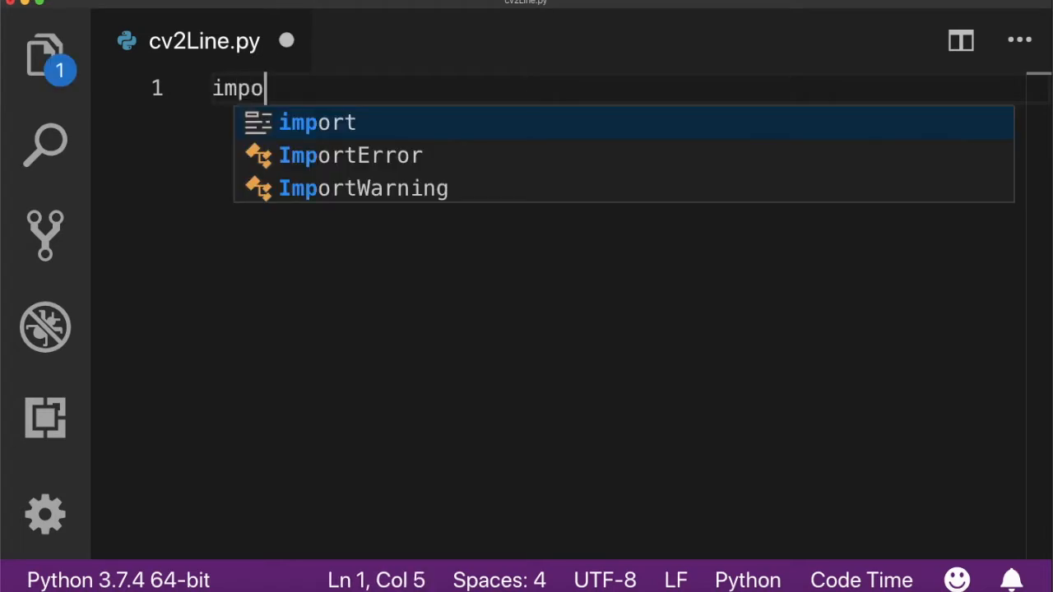
type("rt cv2")
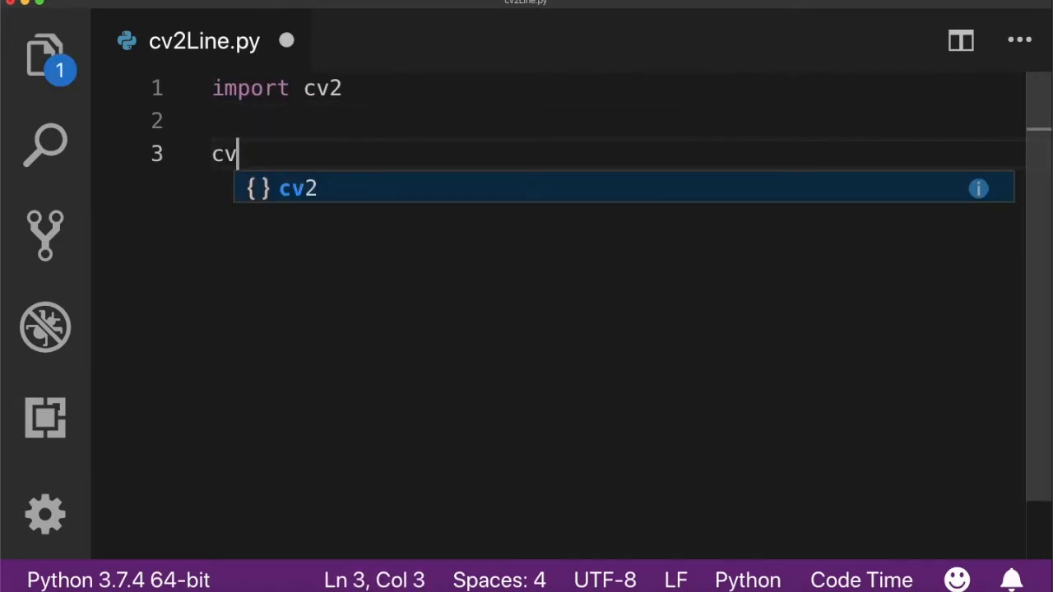
type("2.im")
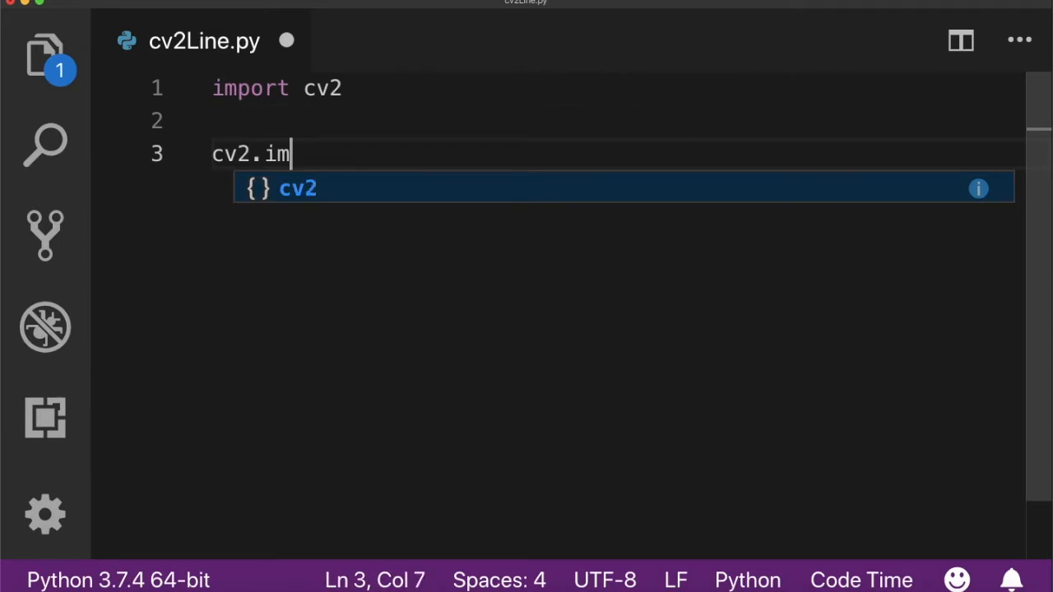
type("read(")
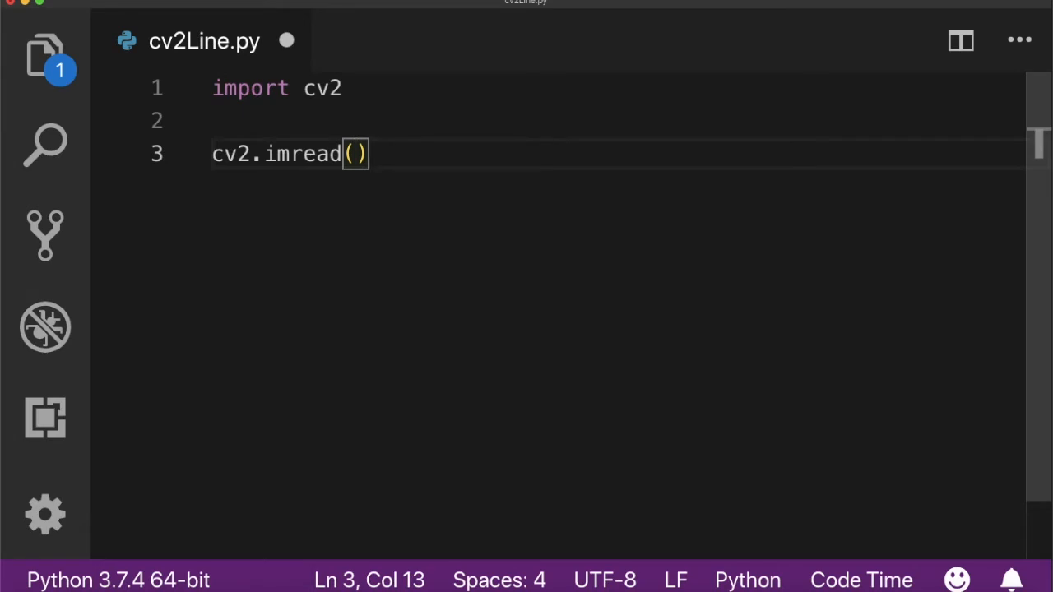
Prefix line 3 with 'img =' and put empty quotes inside the imread parentheses
key("Left")
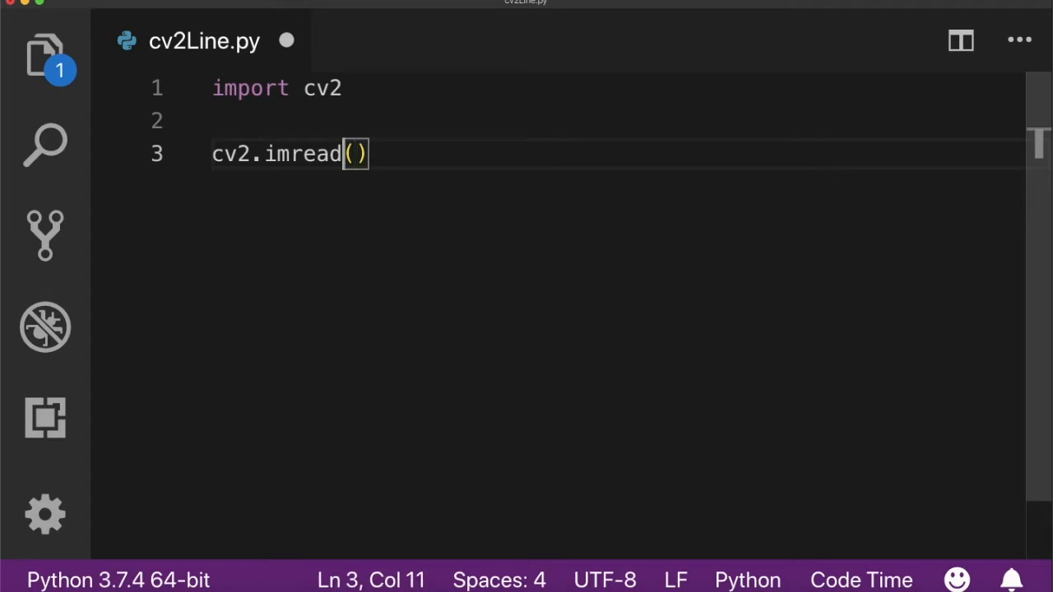
left_click(238, 154)
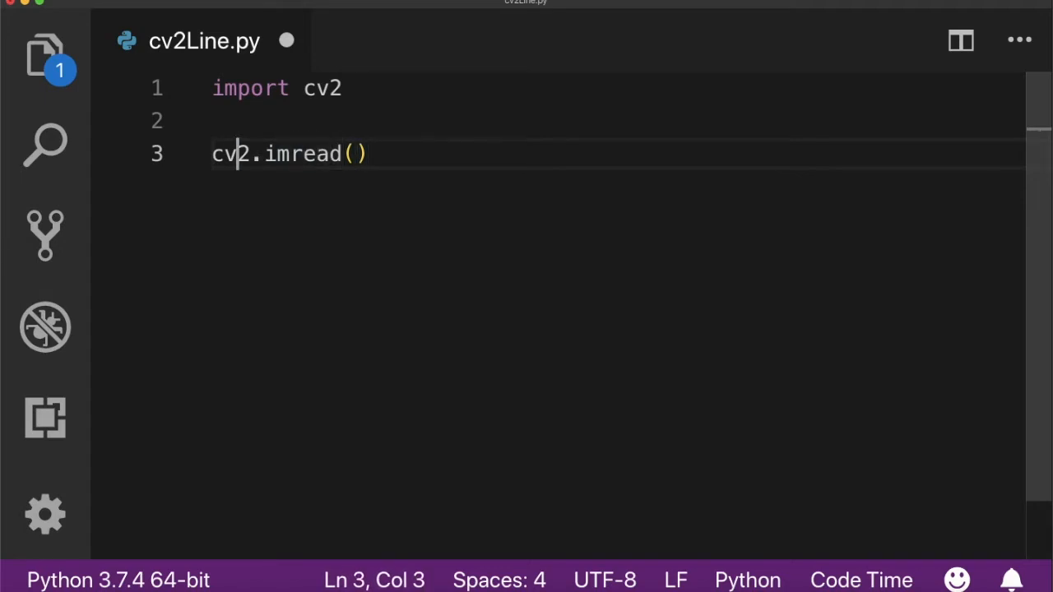
type("img")
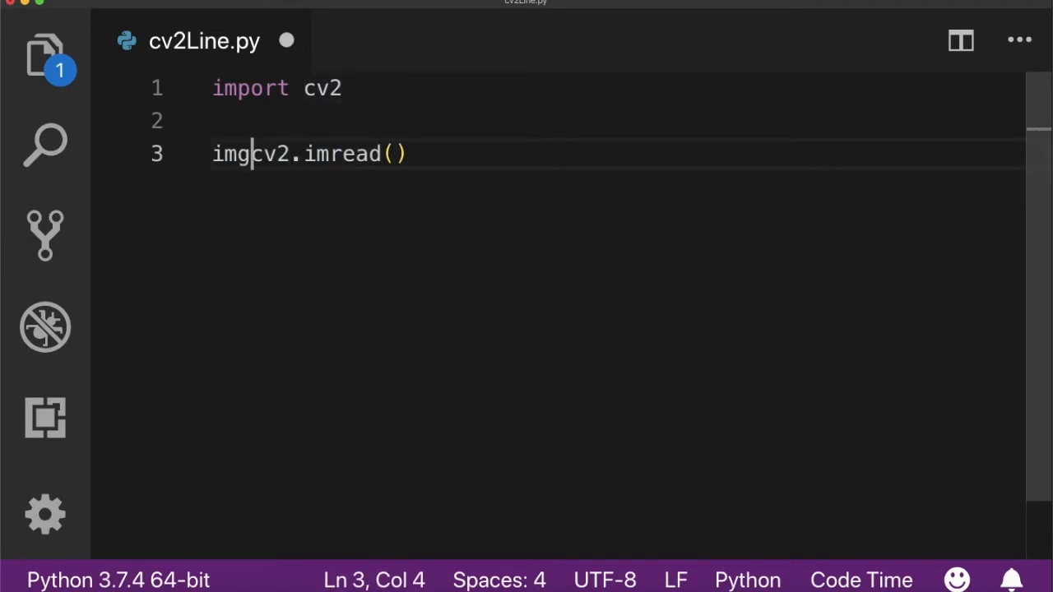
type("=")
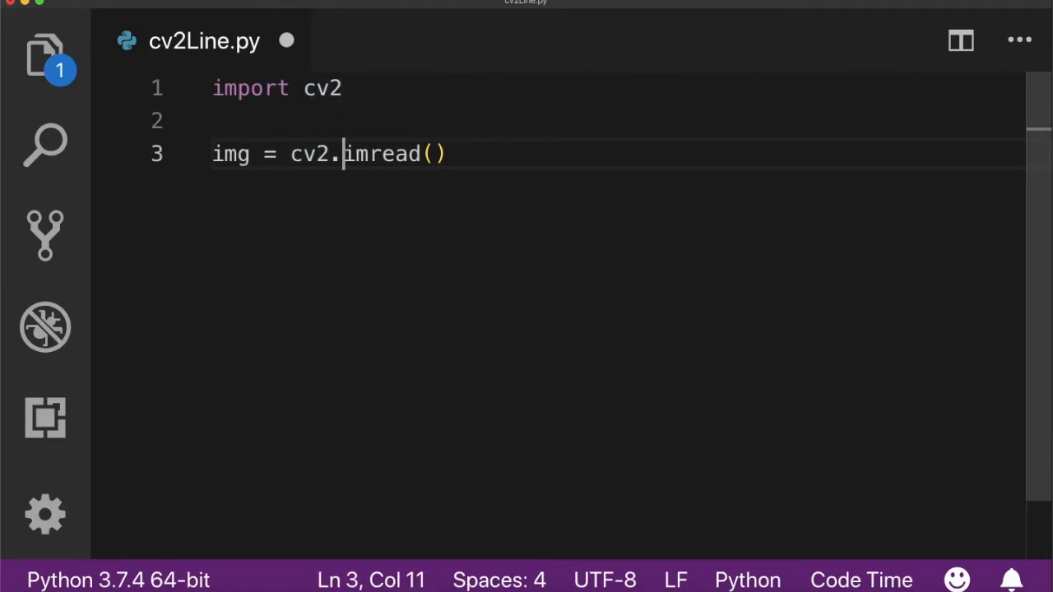
left_click(430, 153)
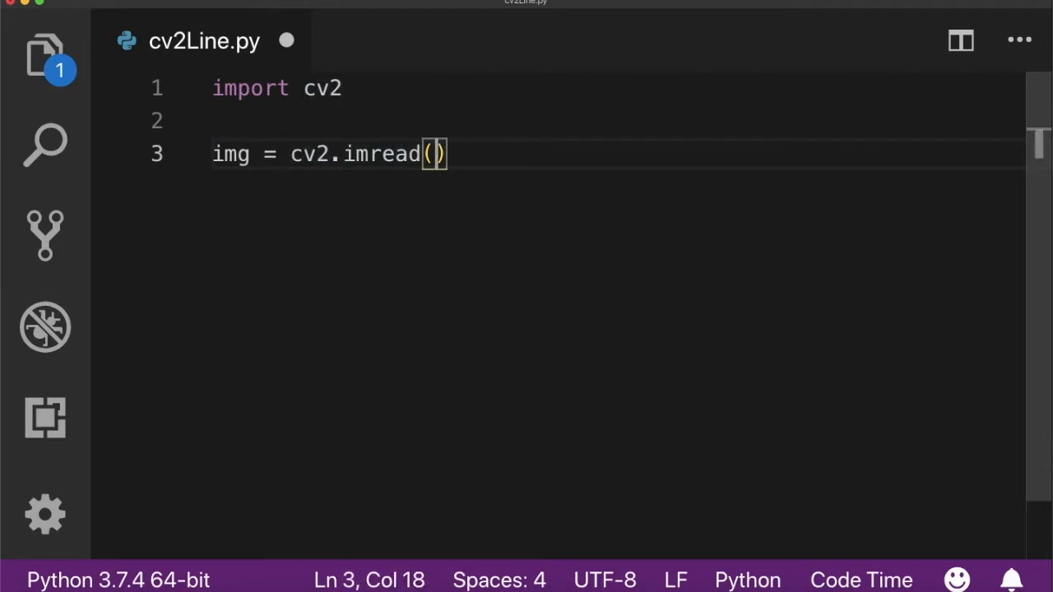
type("'")
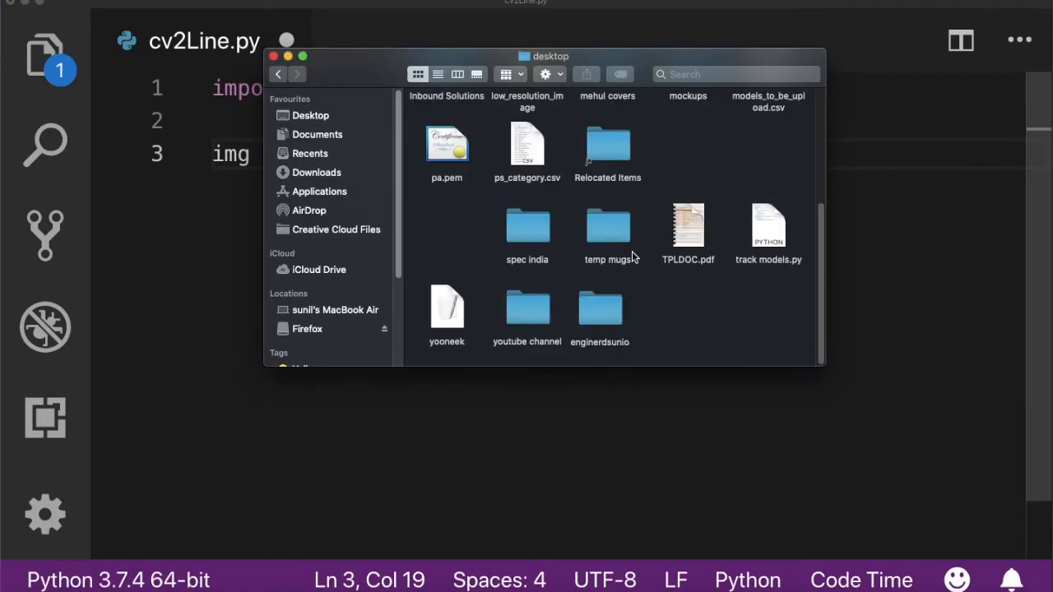
Open the enginerdsunio folder in Finder to check where image.png is stored
double_click(600, 308)
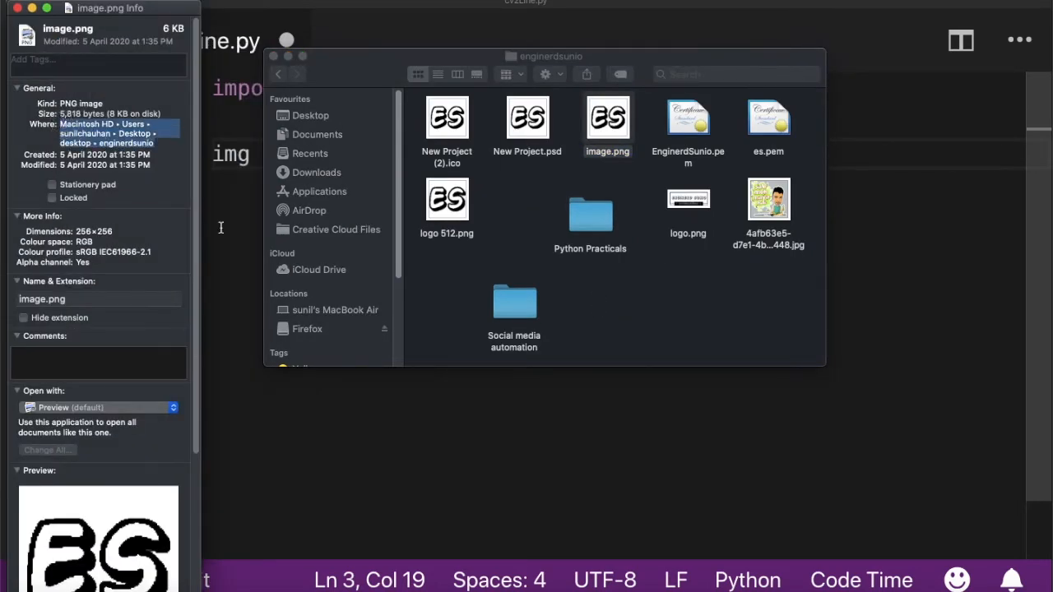
left_click(19, 11)
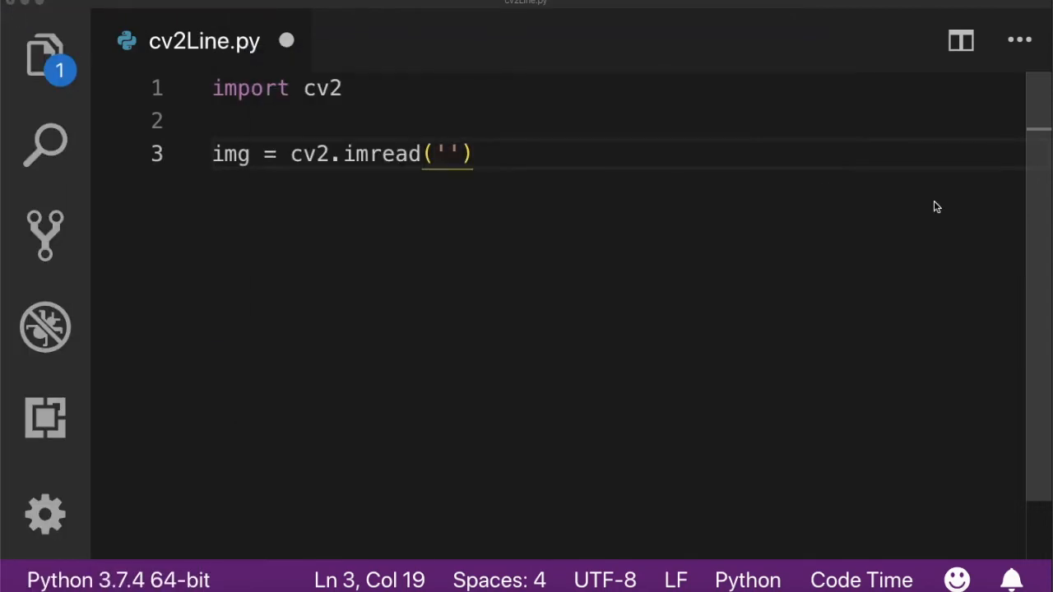
Fill imread with '/Users/sunilchauhan/Desktop/desktop/enginerdsunio/image.png' and cv2.IMREAD_UNCHANGED
type("/Users/sunilchauhan/Desktop/desktop/enginerdsunio")
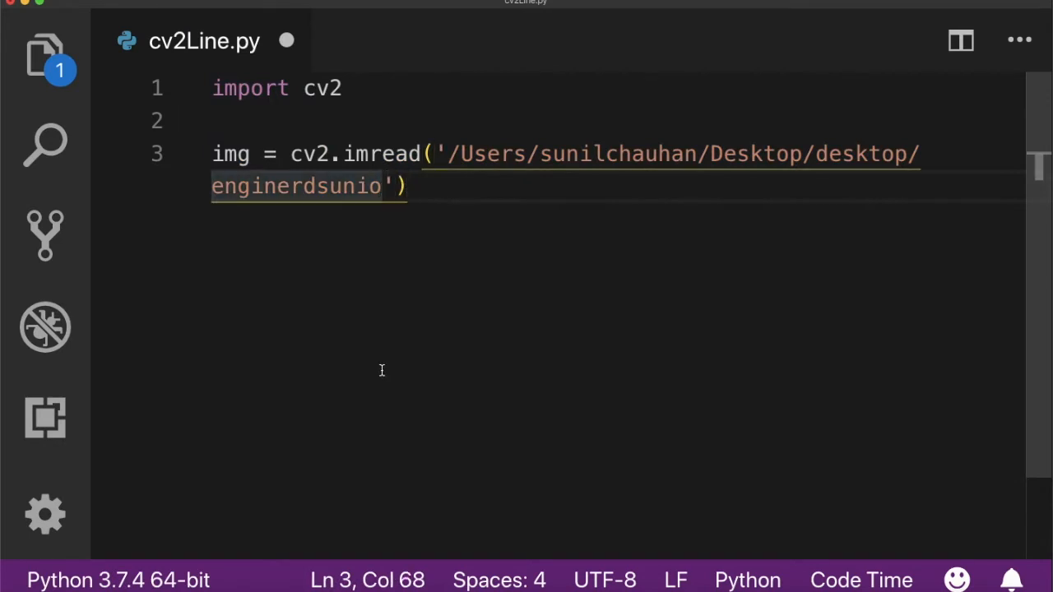
type("/image.")
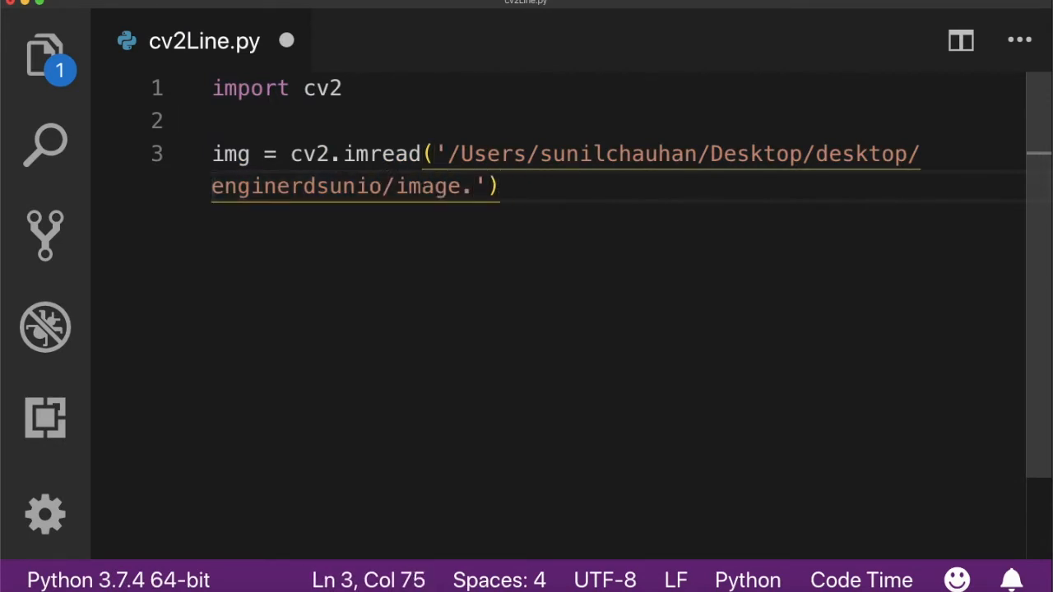
type("png',")
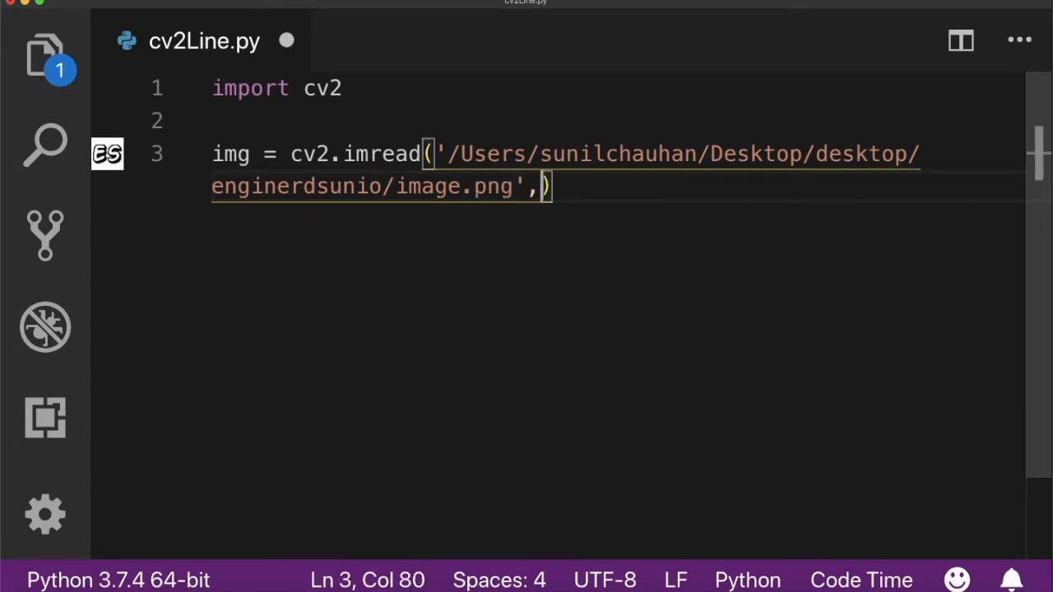
type("cv2.")
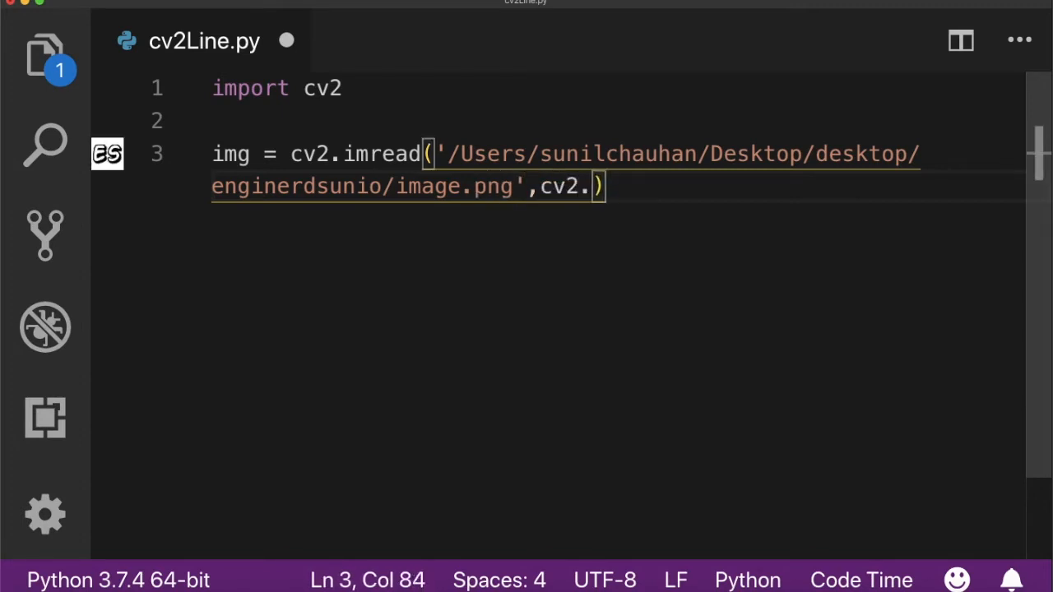
type("IMRE")
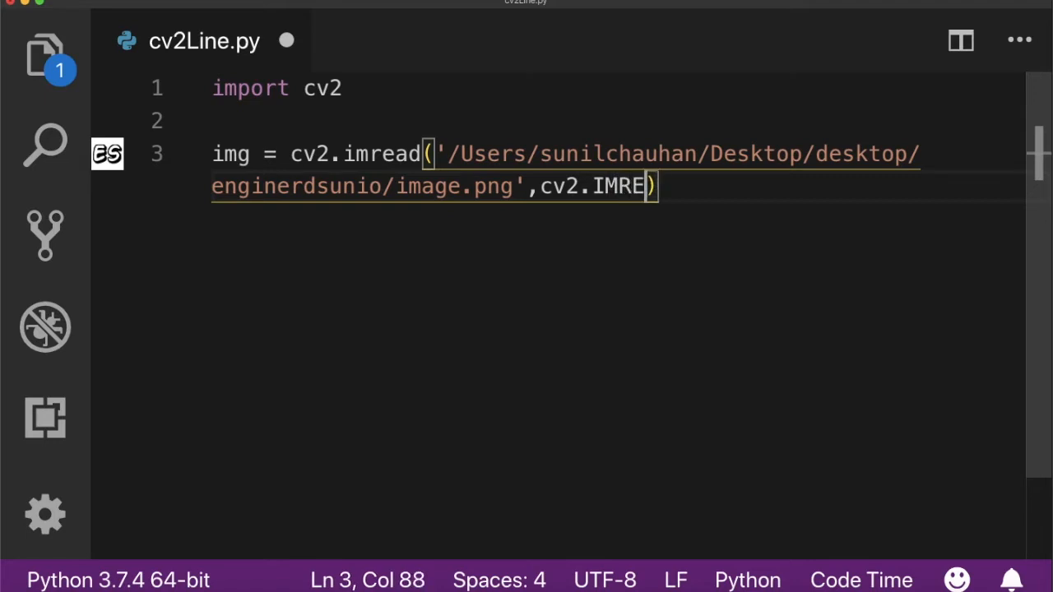
type("AD_")
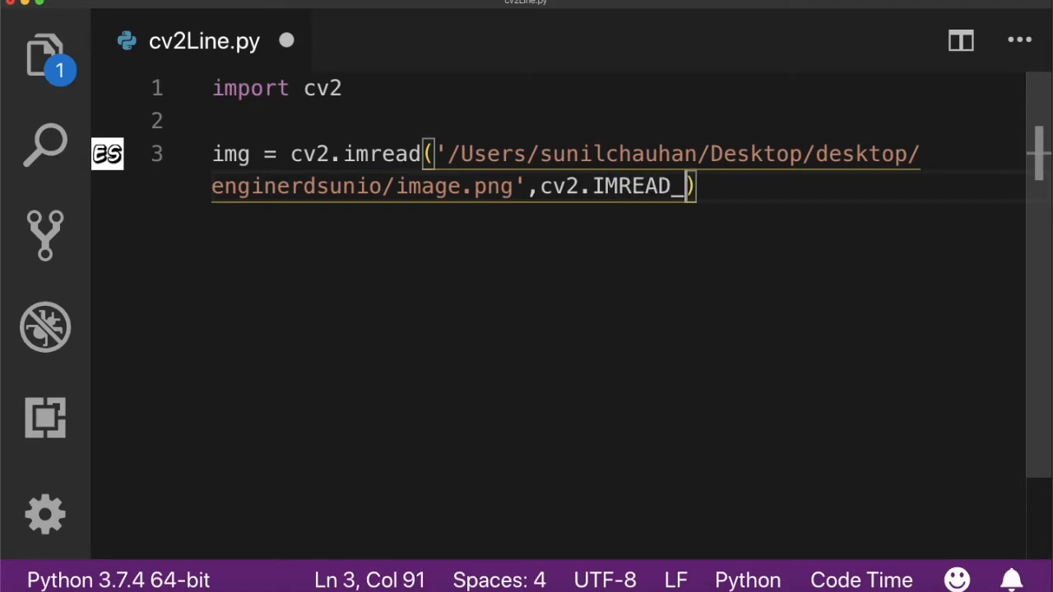
type("UNCHANGED")
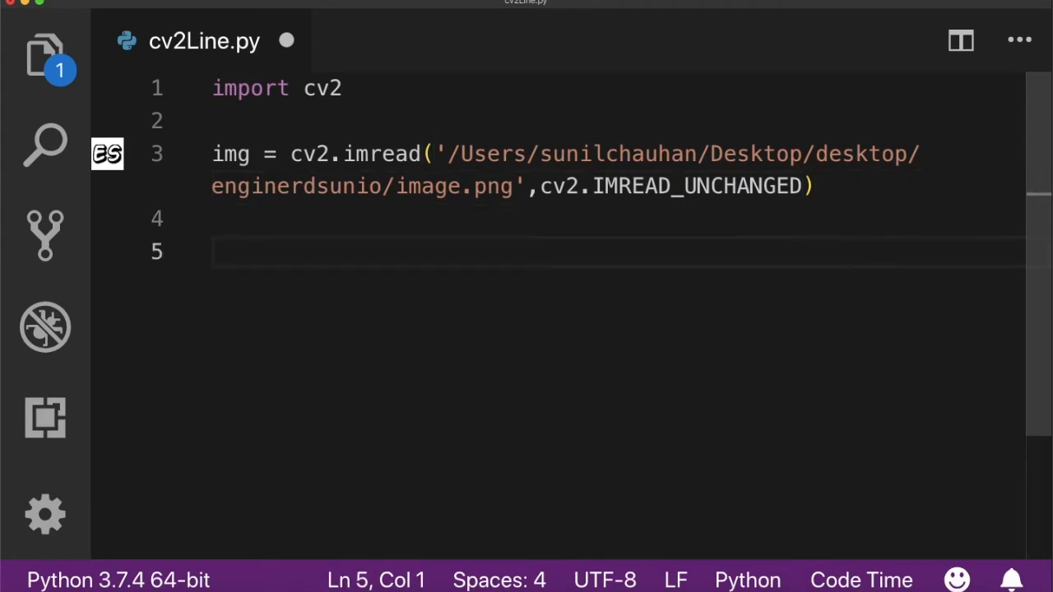
Start a cv2.line call on img with start point (30,30)
type("cv2.")
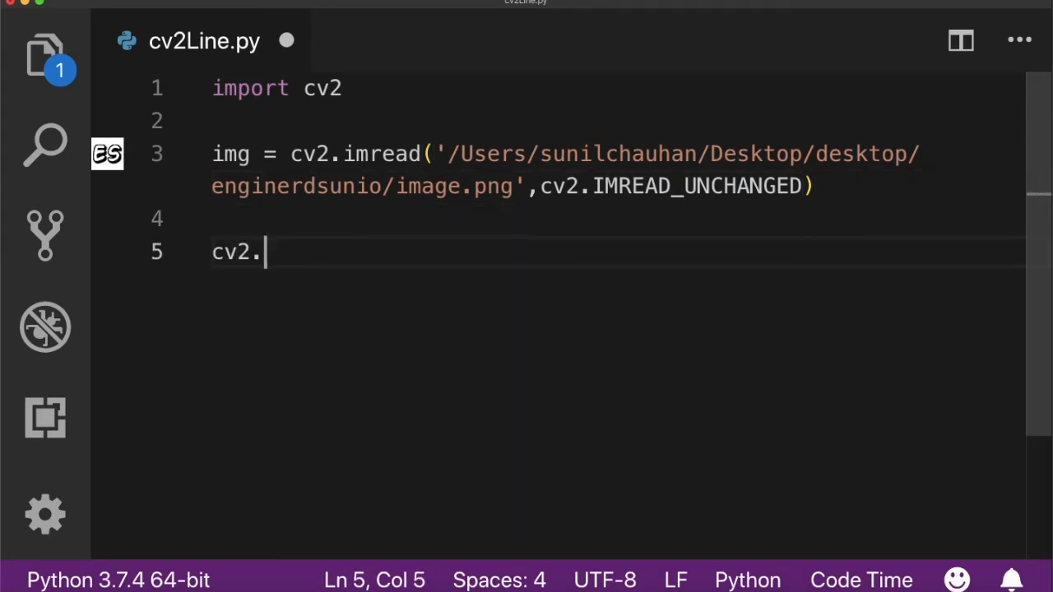
type("li")
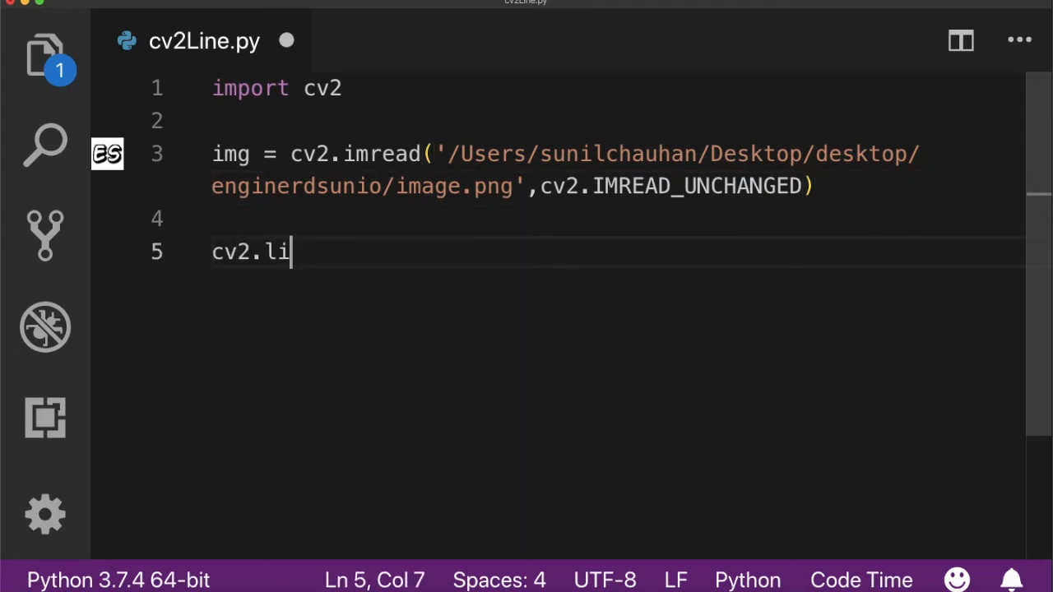
type("ne()")
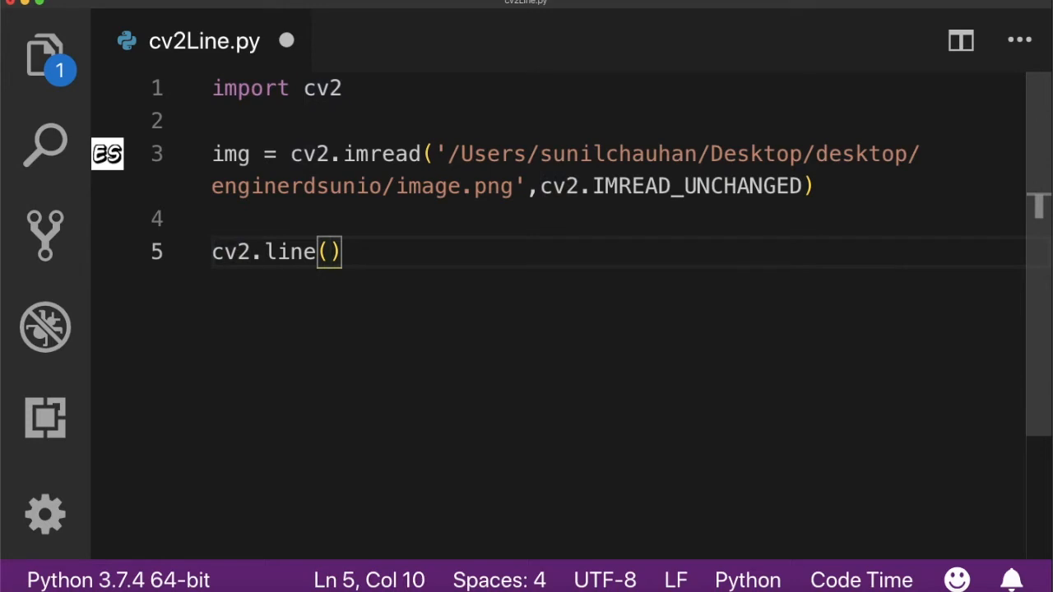
type("img,")
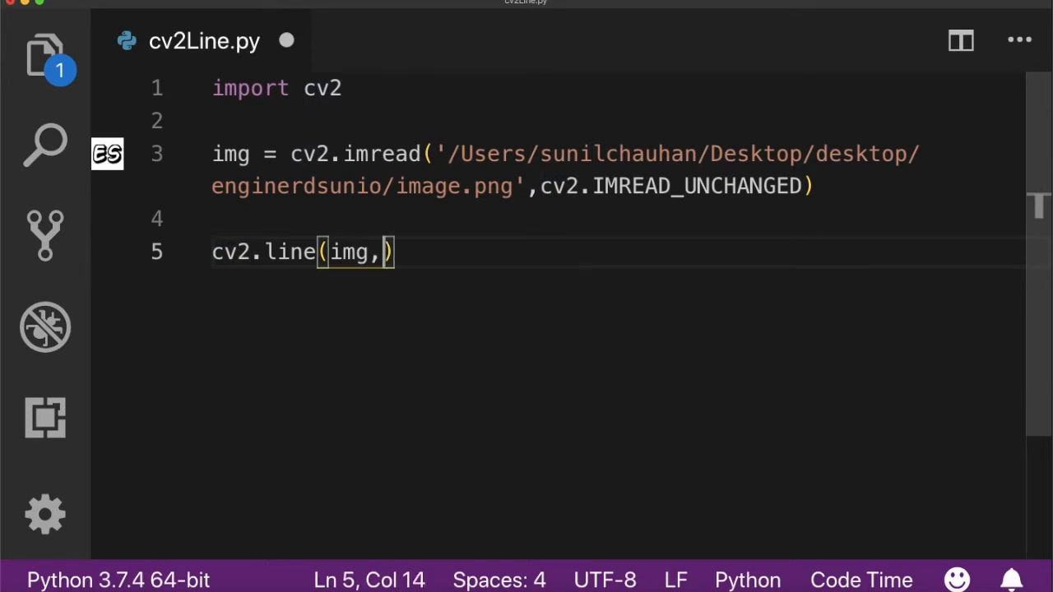
type("(")
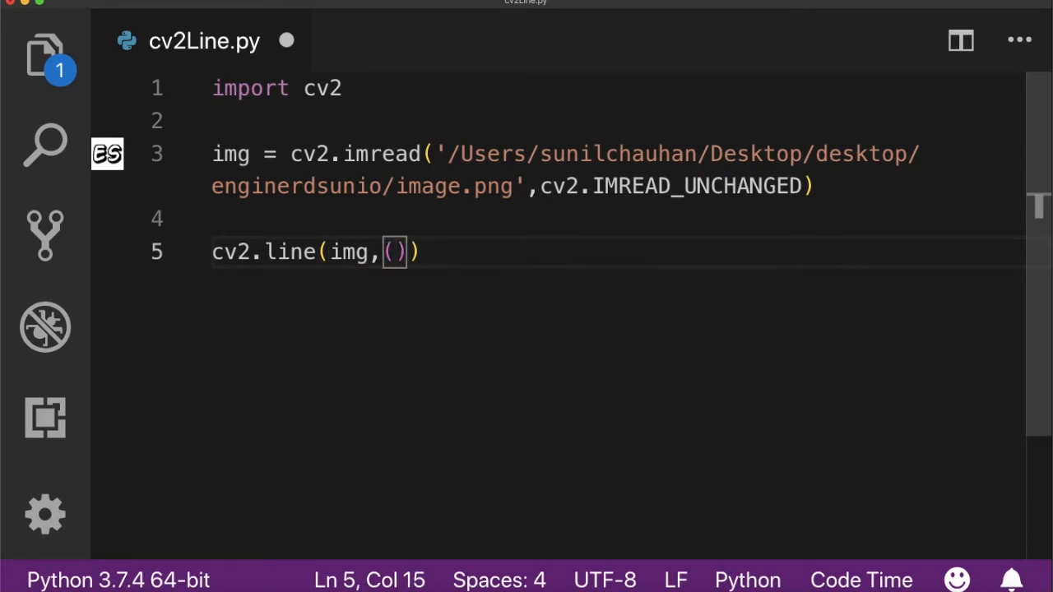
type("30,30")
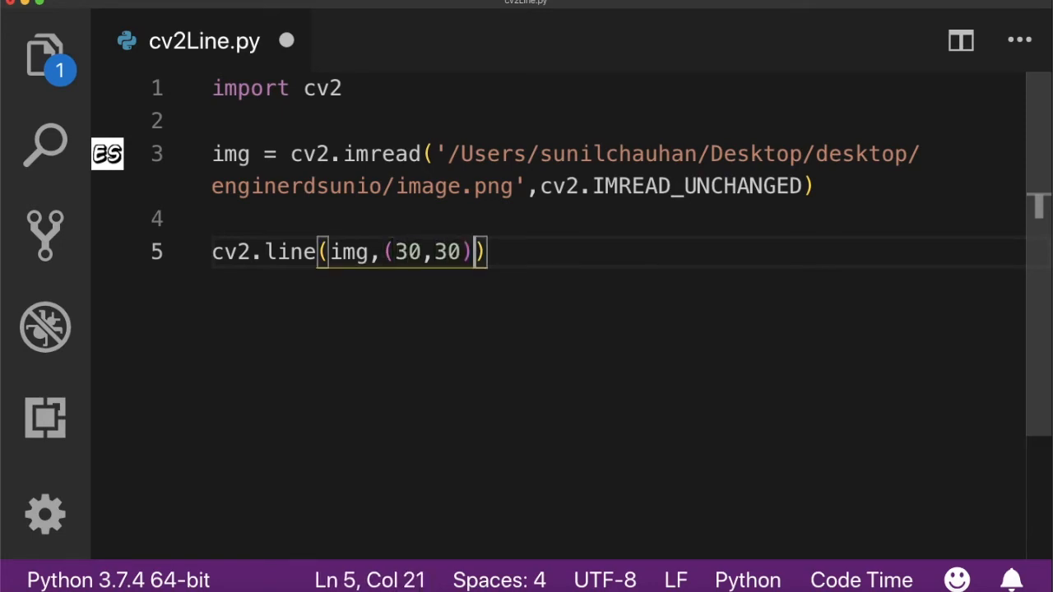
Give the line end point (30+50,30+50), colour (255,0,0) and thickness 5
type(",()")
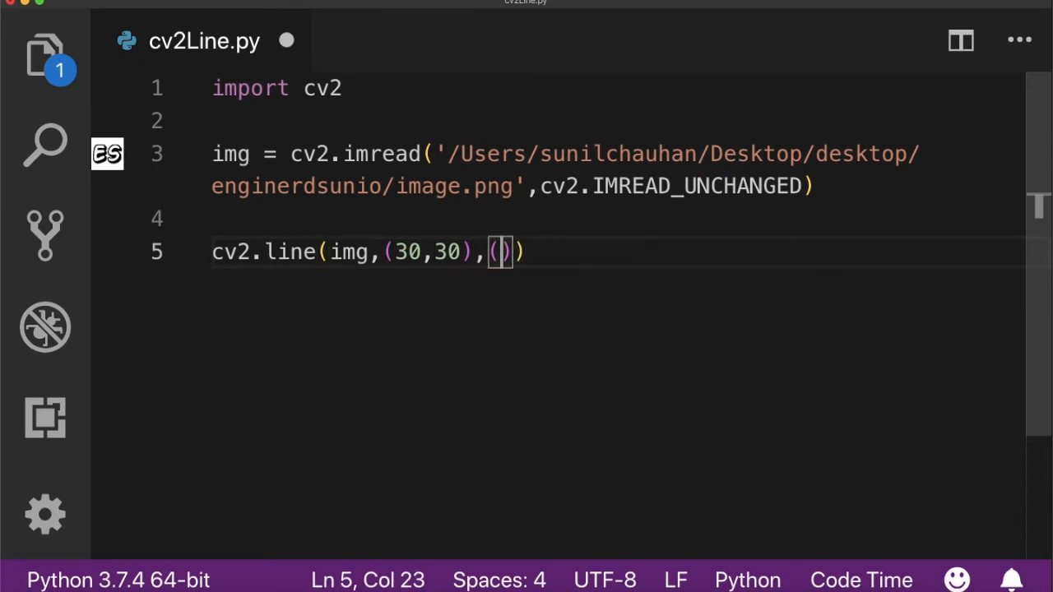
type("30")
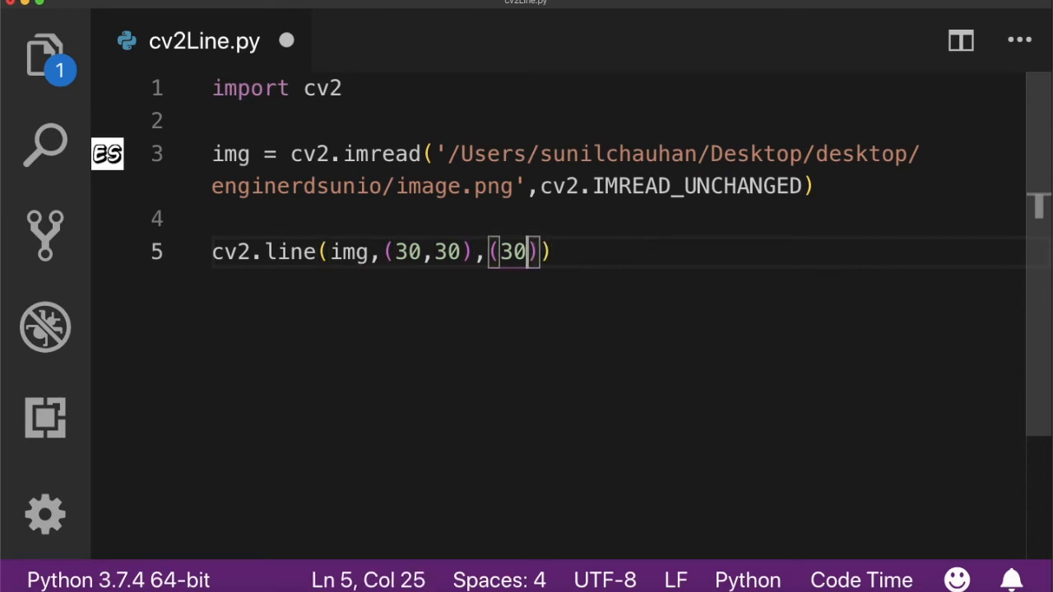
type("+")
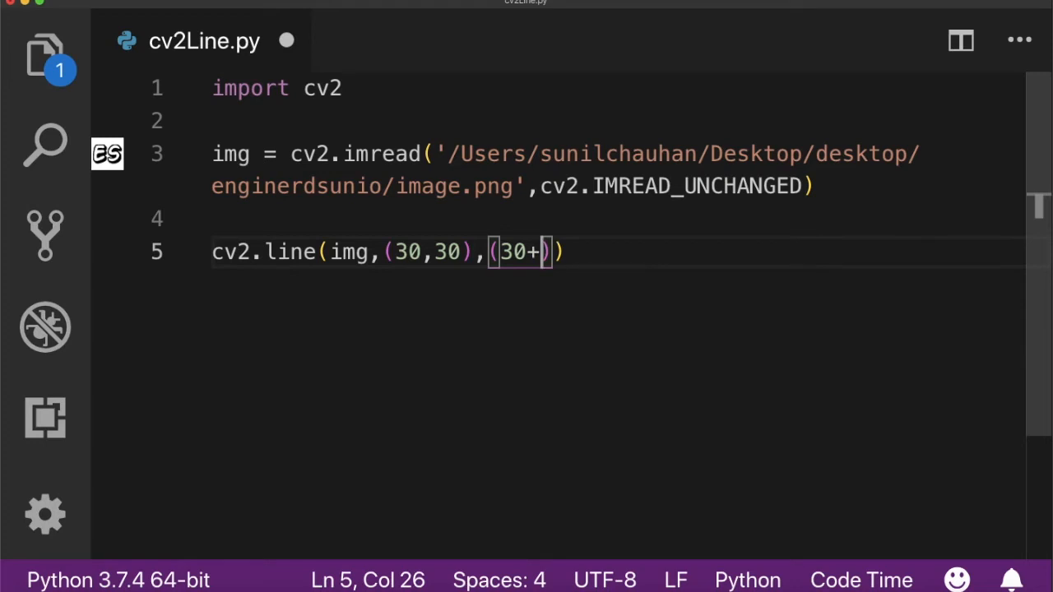
type("50")
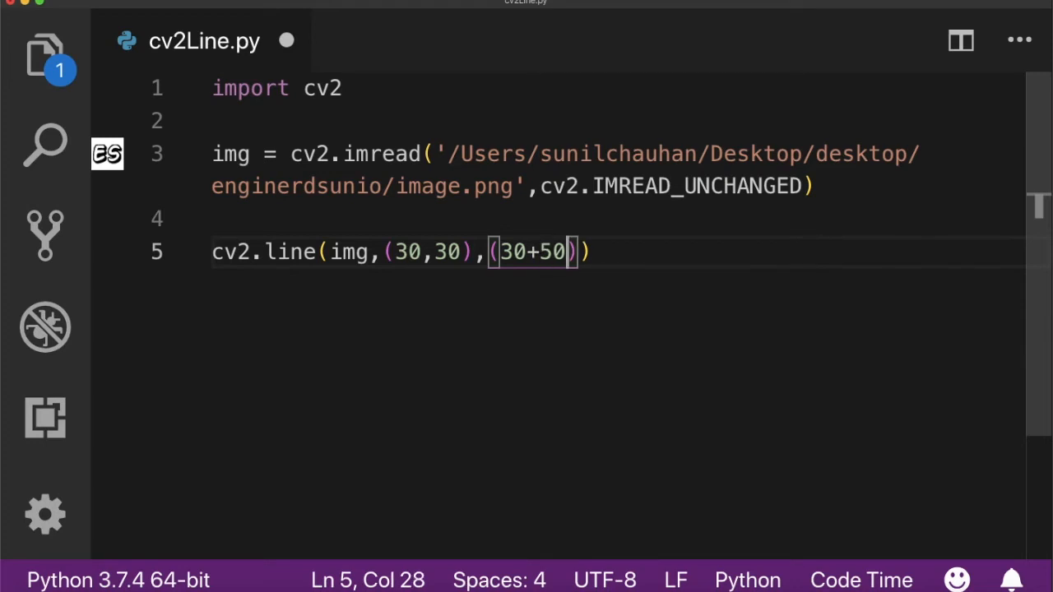
type(",")
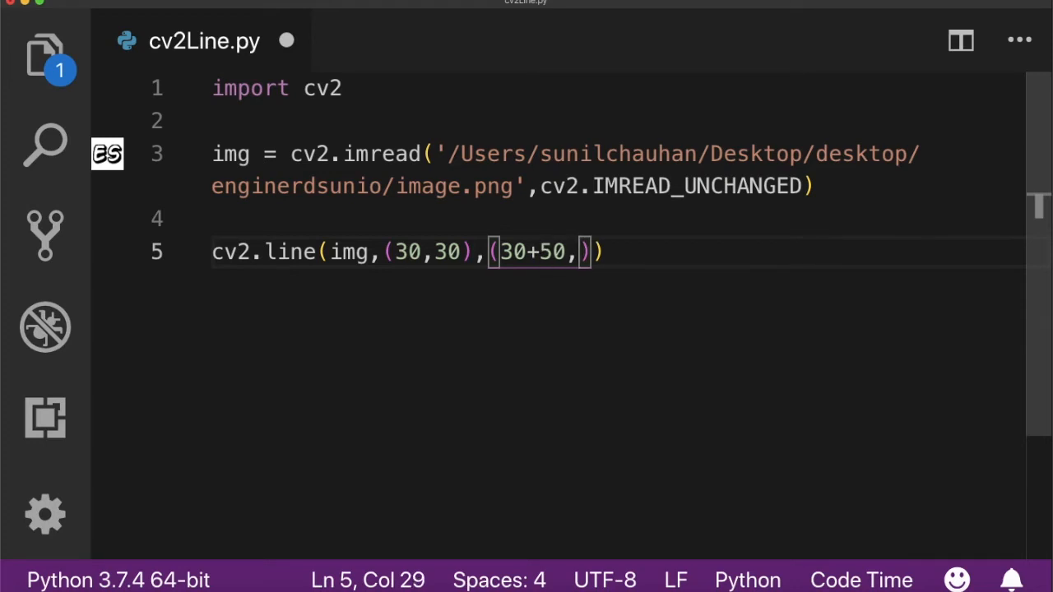
type("30+")
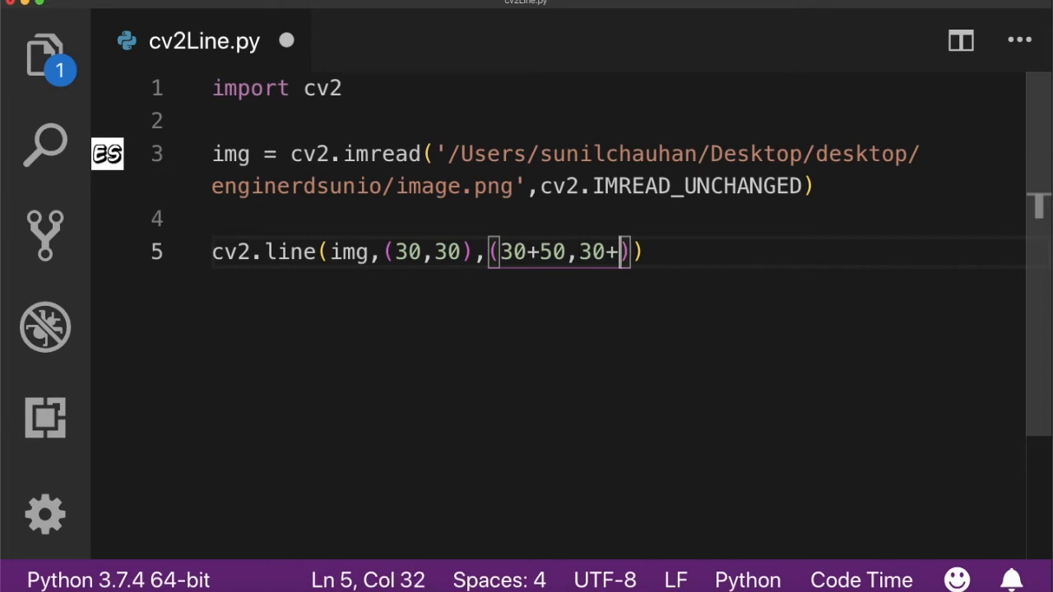
type("50")
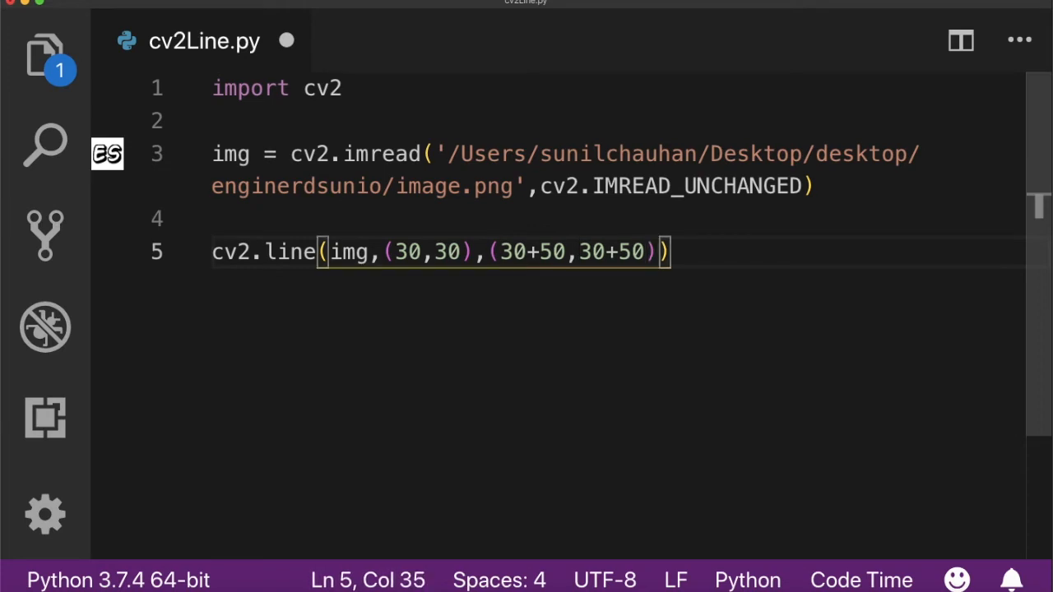
type(",()")
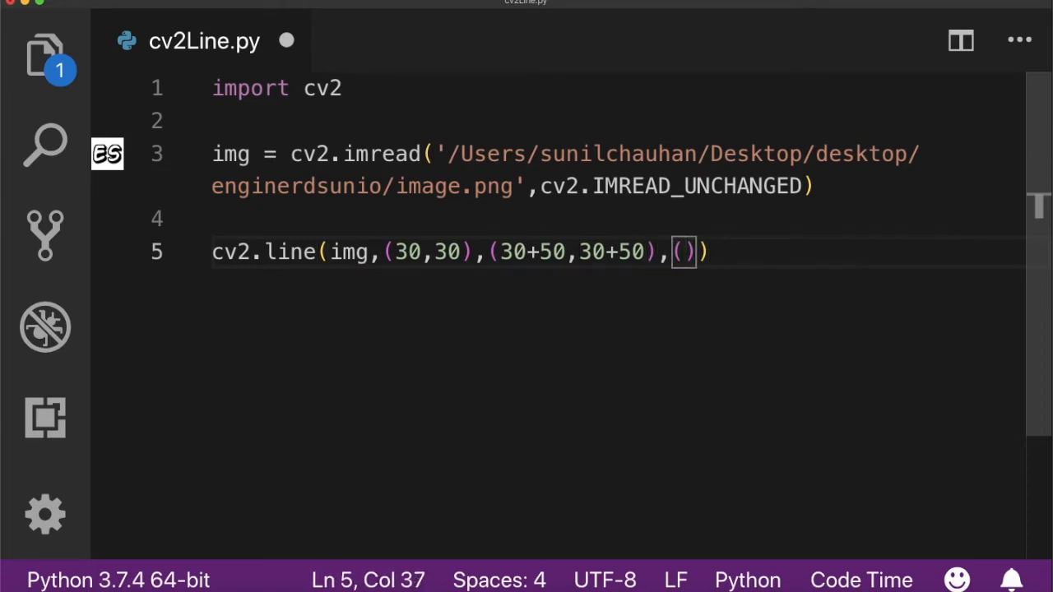
type("255,0")
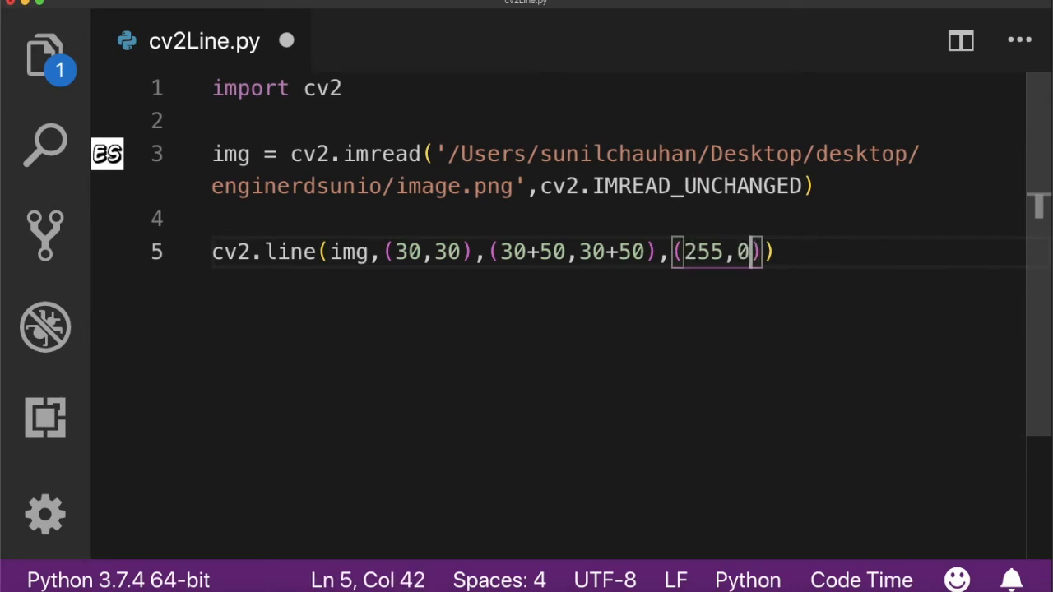
type(",0")
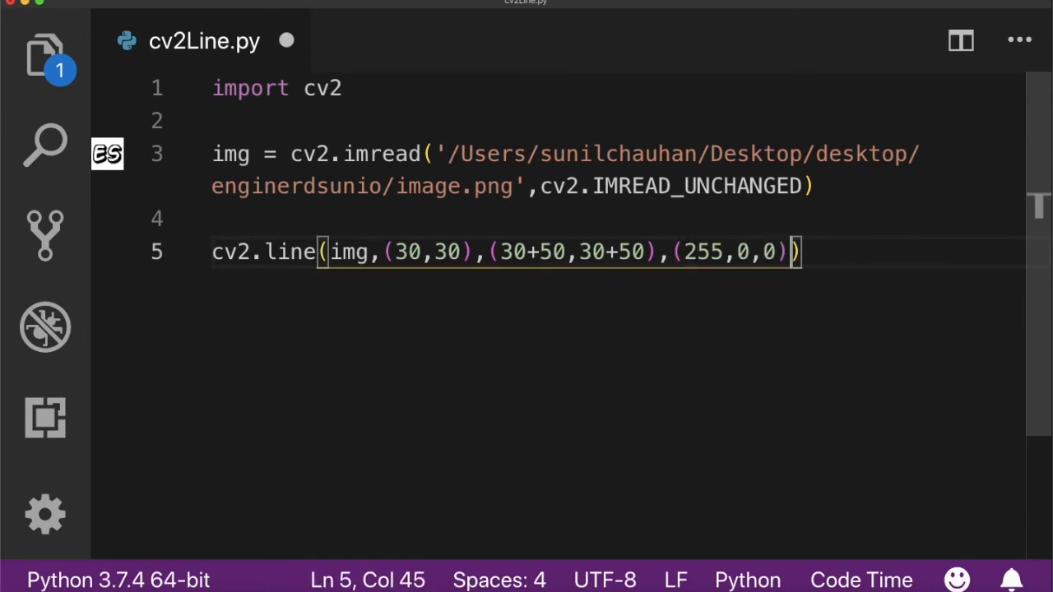
type(",")
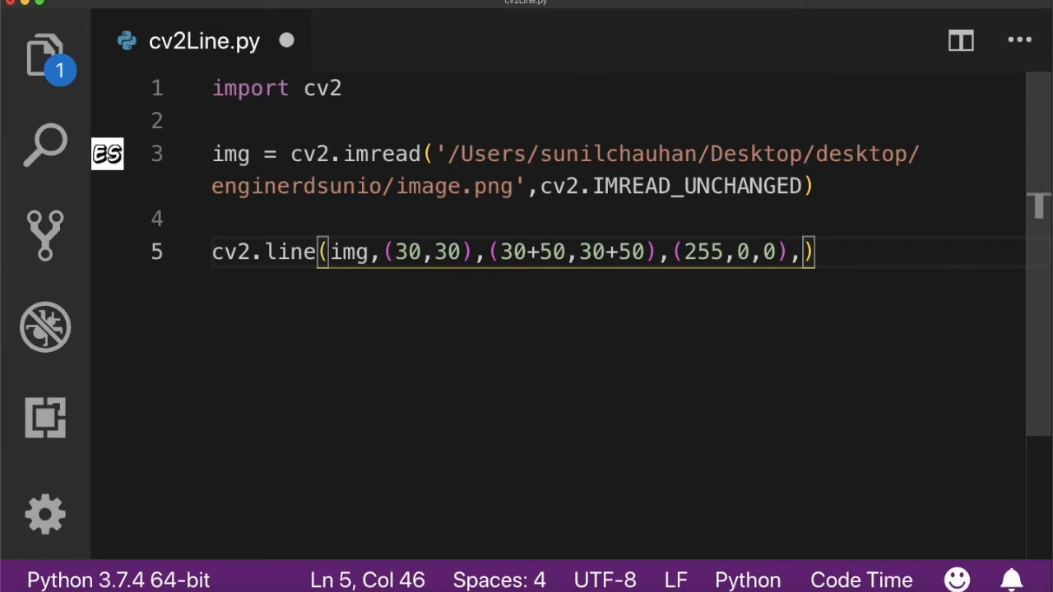
type("5")
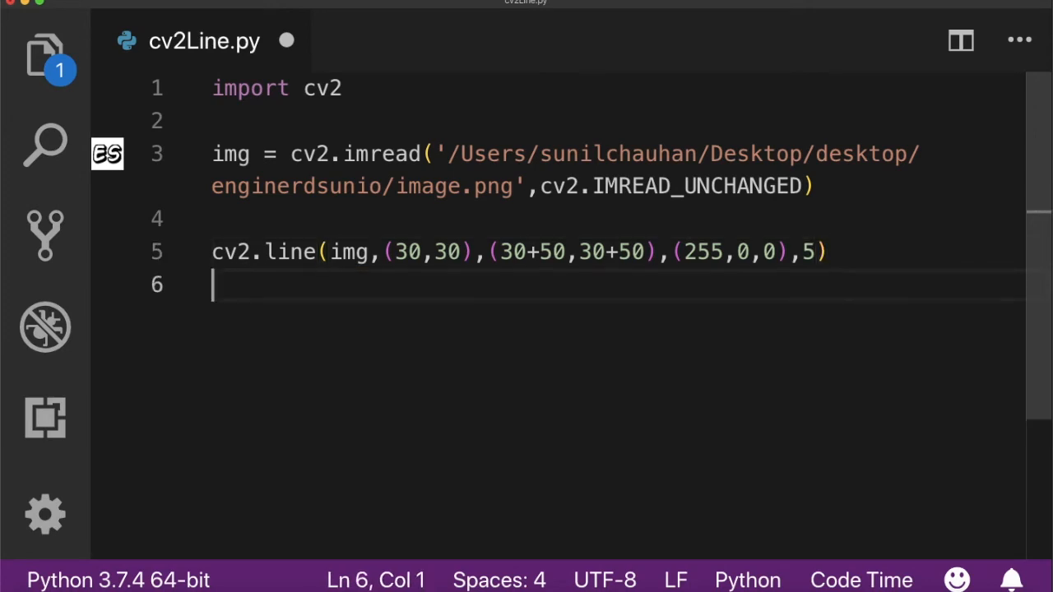
Add cv2.imshow('image',img) and cv2.waitKey(0) on lines 6 and 7
type("cv2.ims")
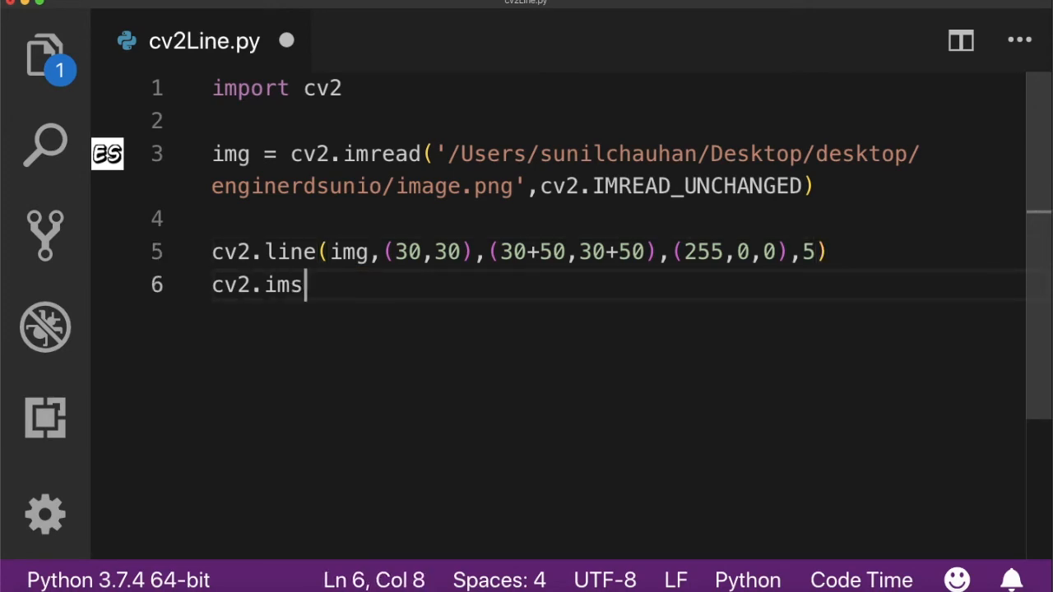
type("how('')")
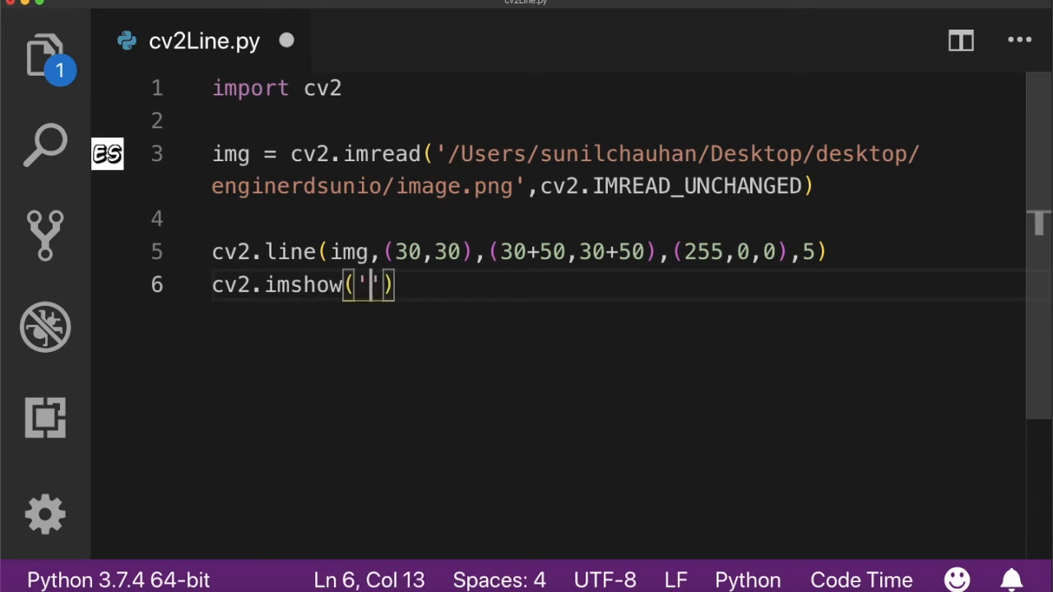
type("image")
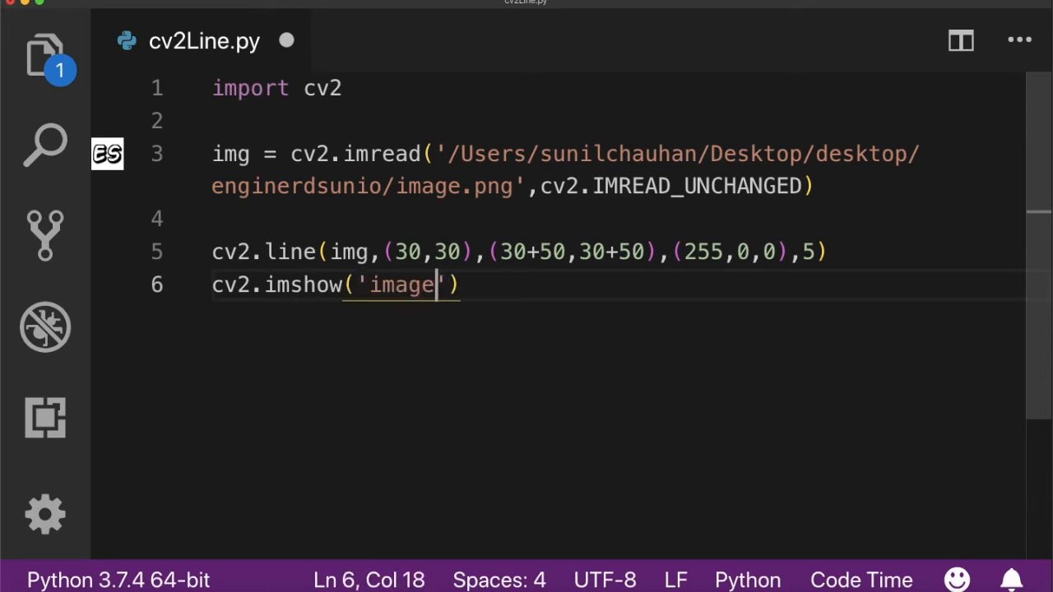
type(",img")
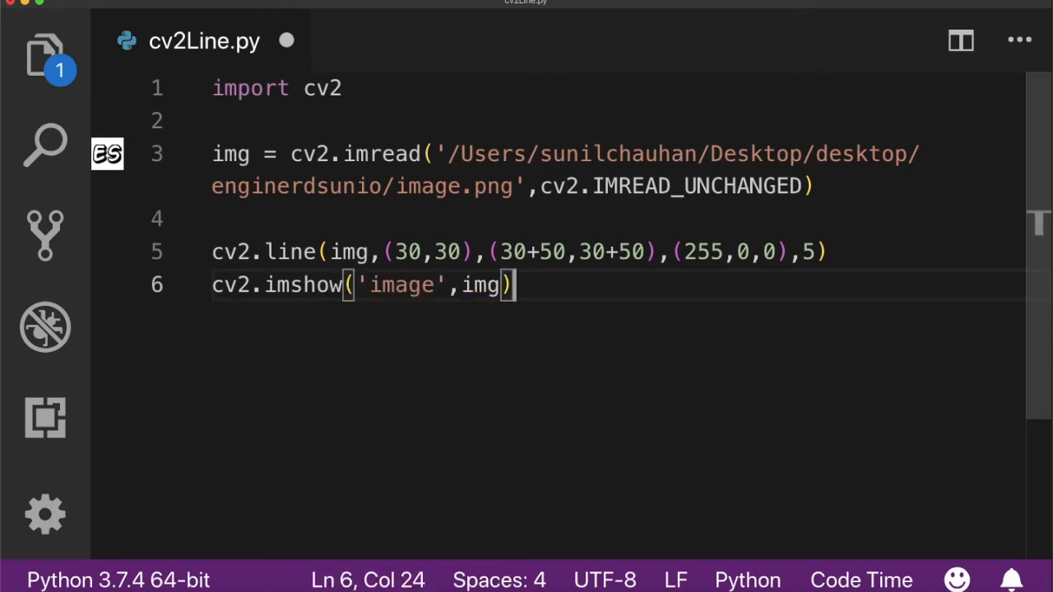
type("cv2.wai")
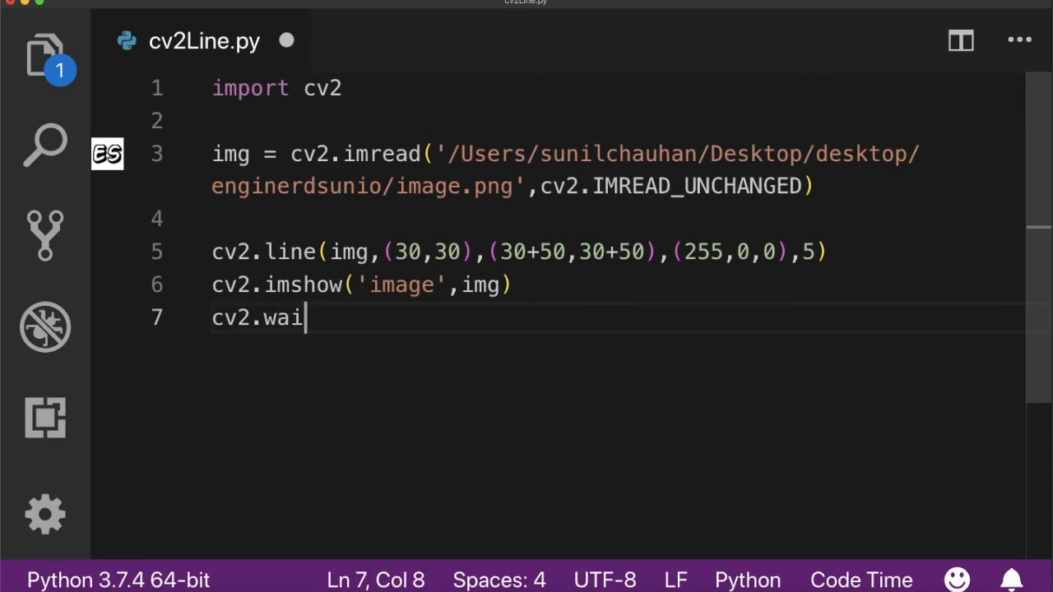
type("tKey()")
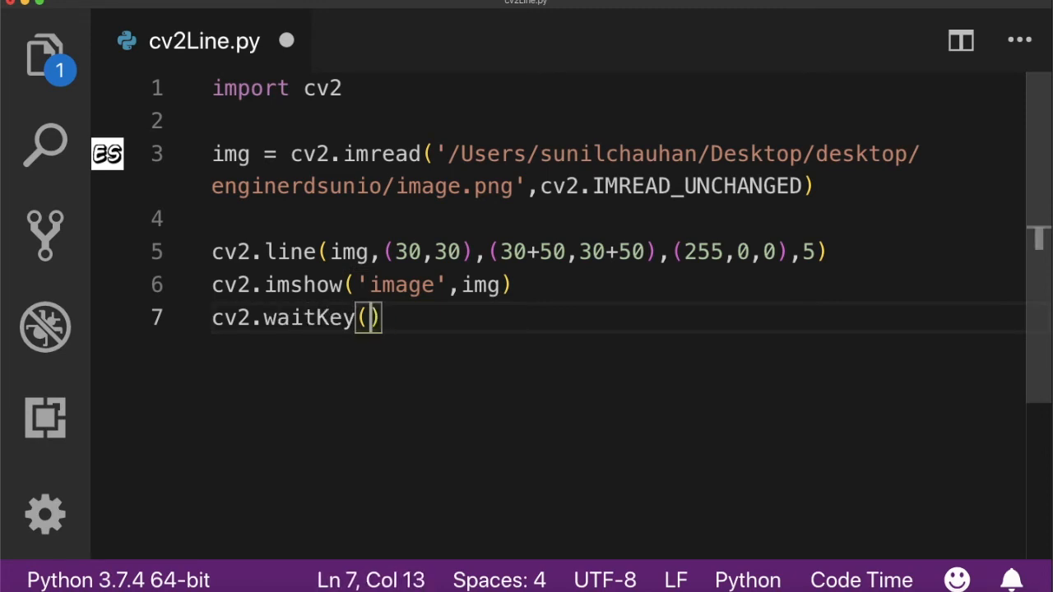
type("0")
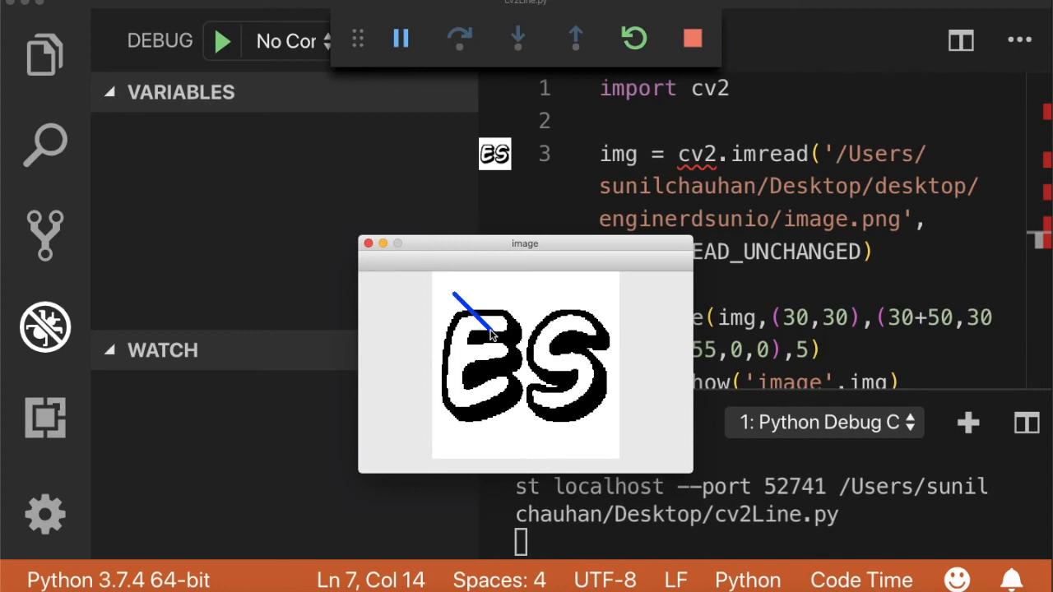
mouse_move(629, 277)
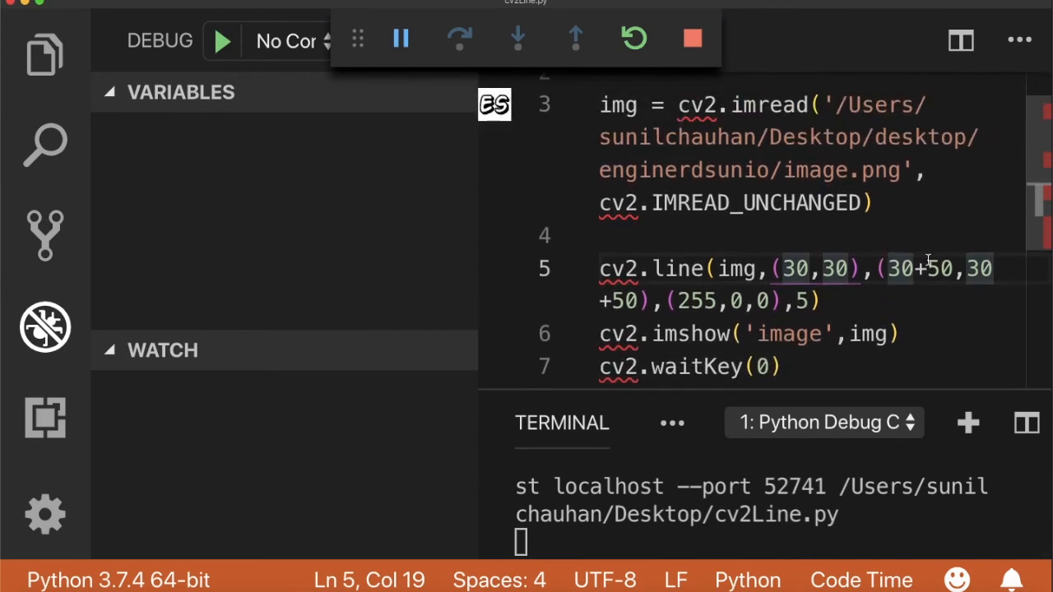
mouse_move(954, 268)
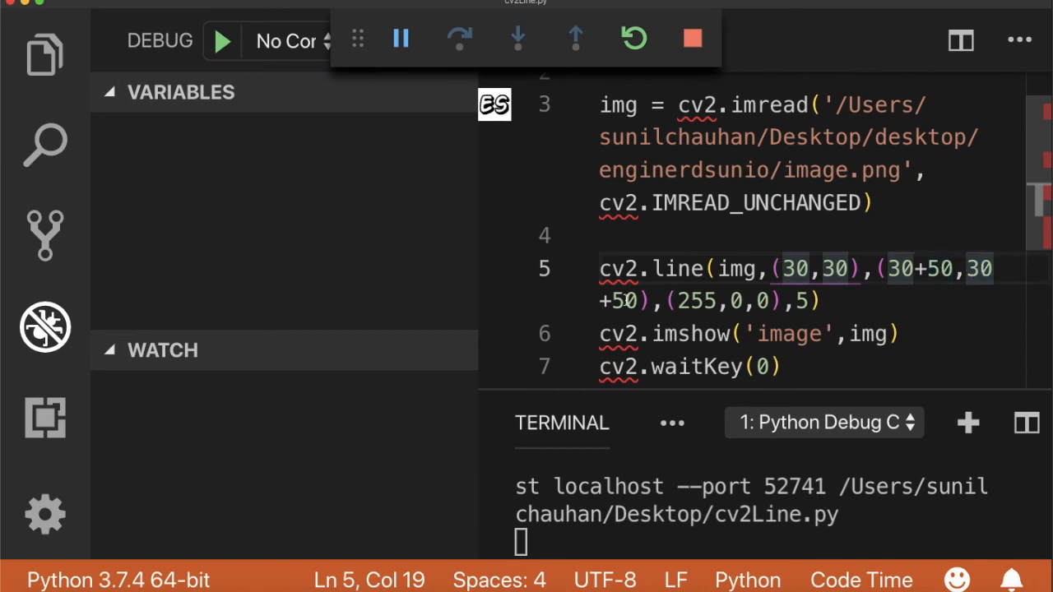
mouse_move(628, 300)
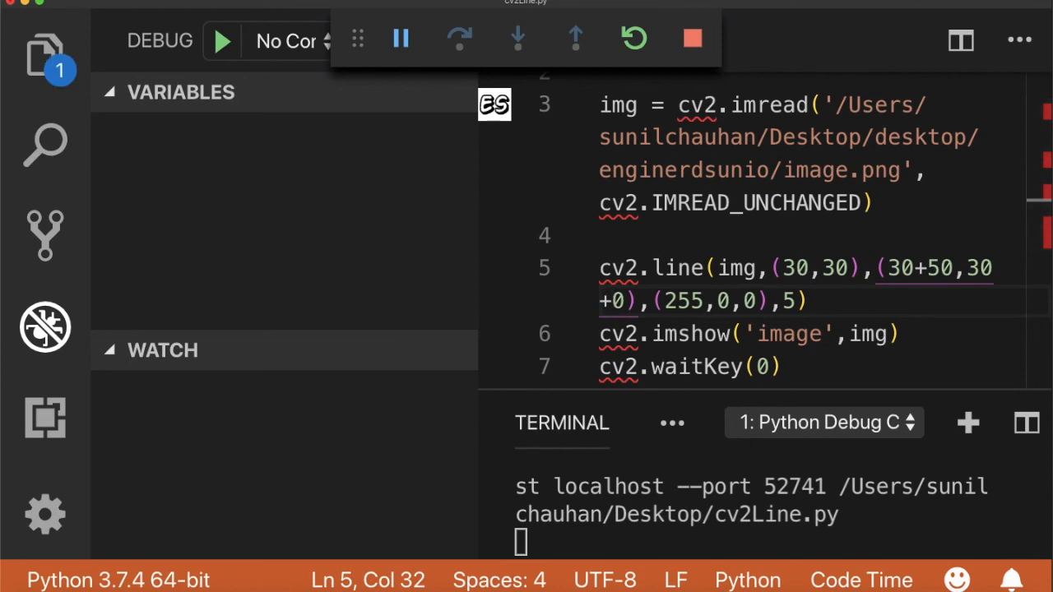
Stop the running debug session of cv2Line.py
left_click(692, 38)
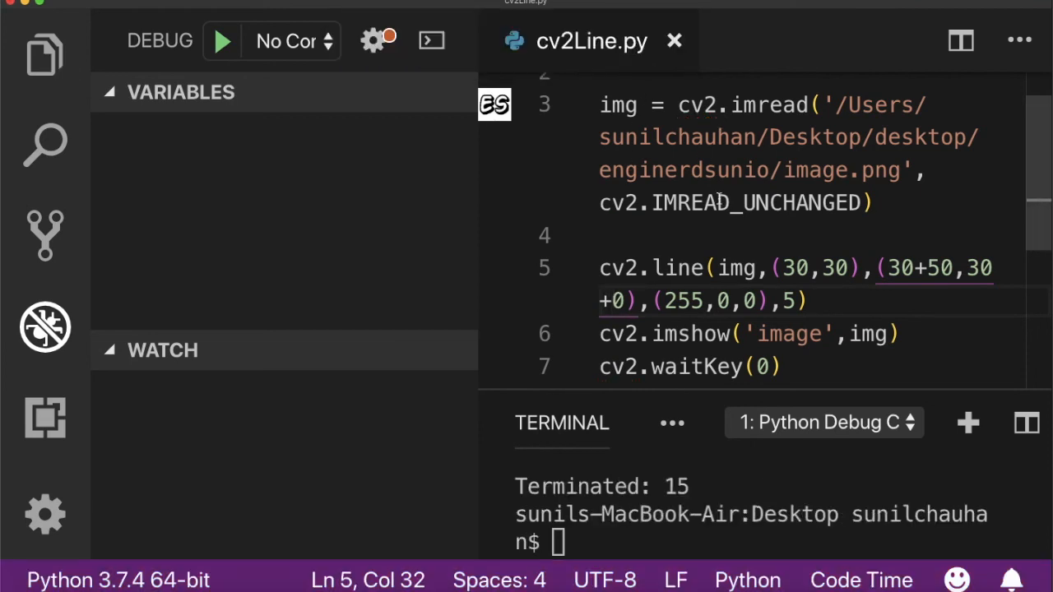
Rerun cv2Line.py with Start Debugging to see the horizontal blue line
left_click(220, 40)
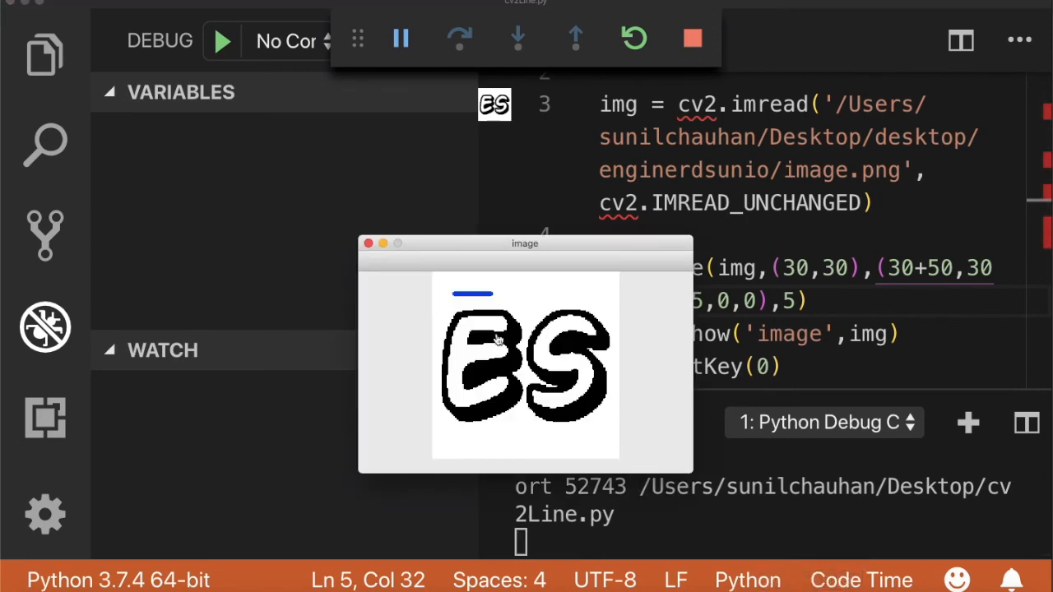
mouse_move(384, 246)
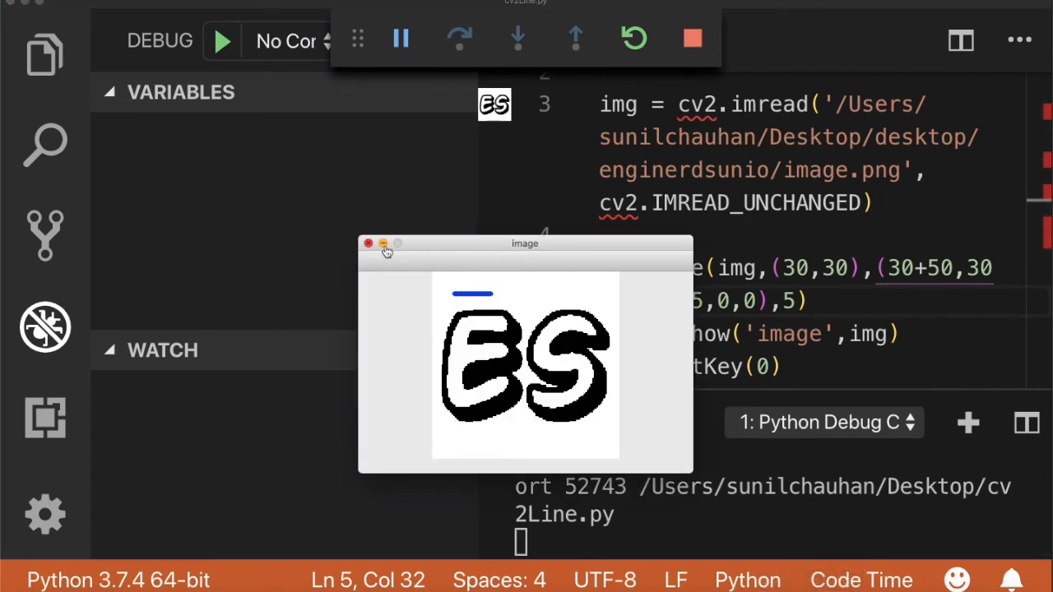